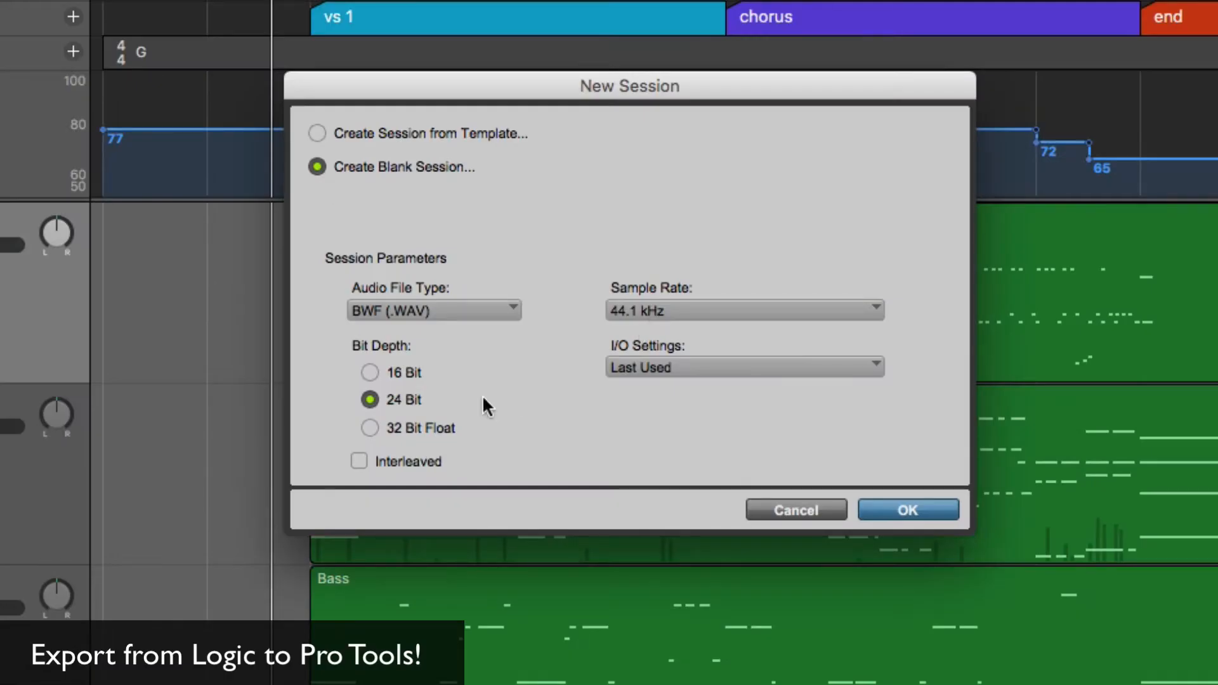
Create the blank 24-bit session and save it as 'Logic to P…' in the tutorial folder
click(907, 510)
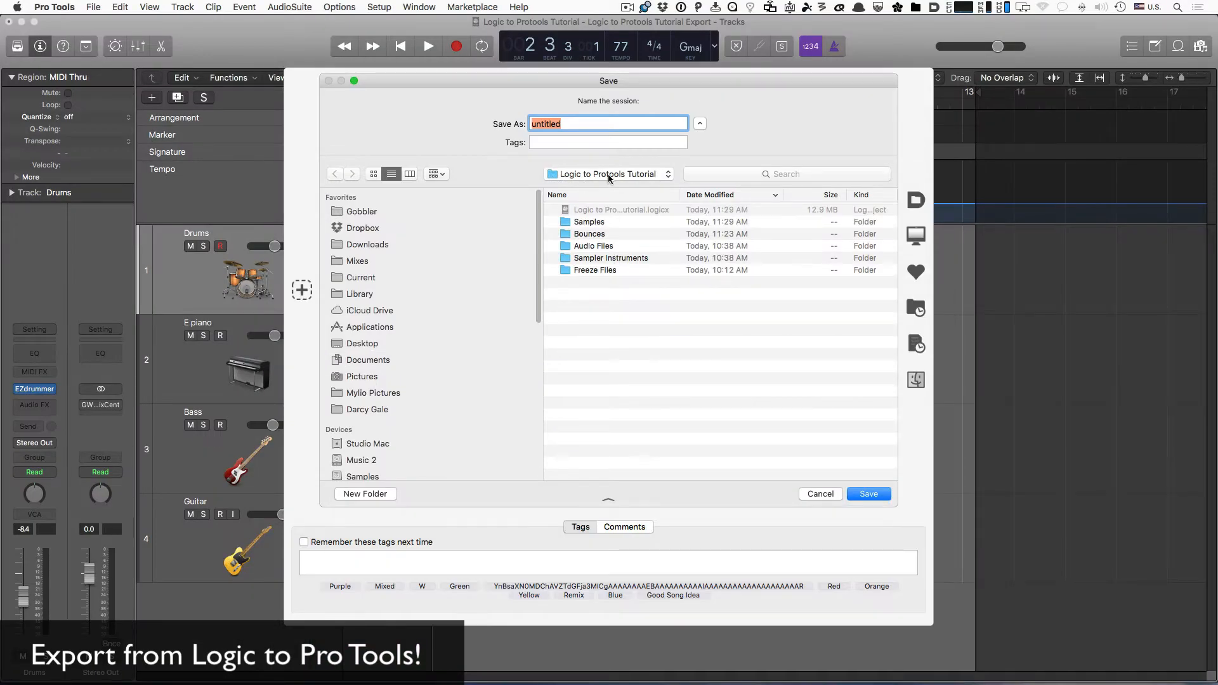
text(Logic to Protools Tuto)
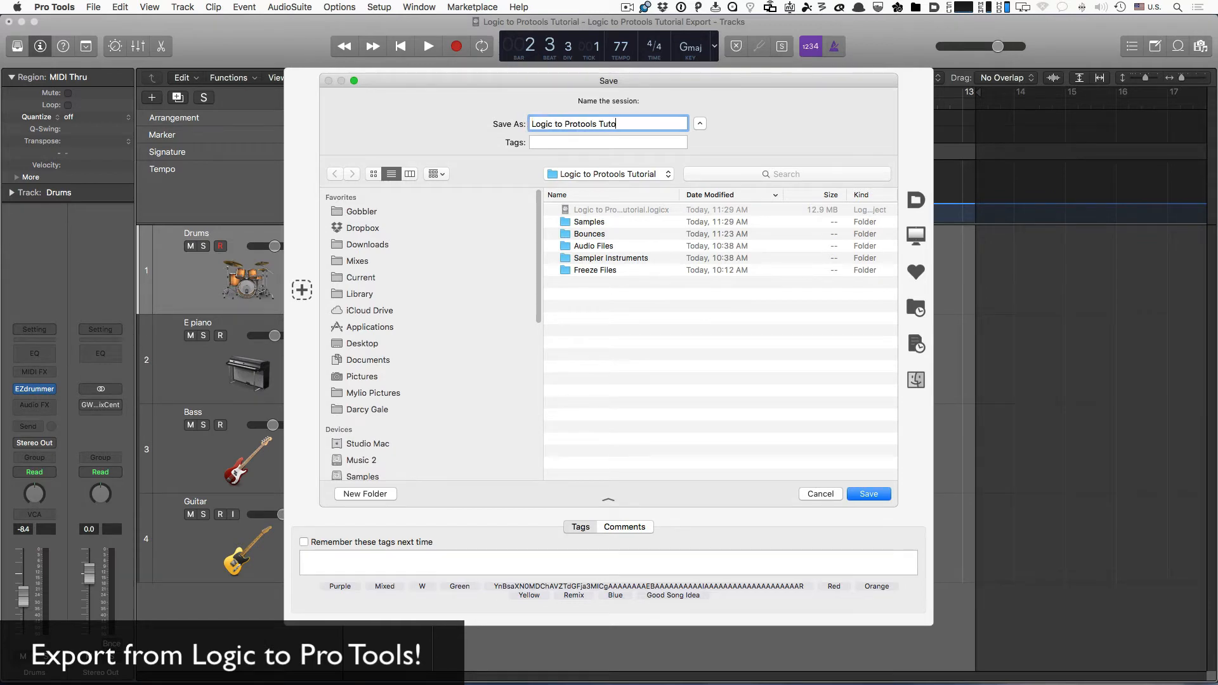
click(868, 493)
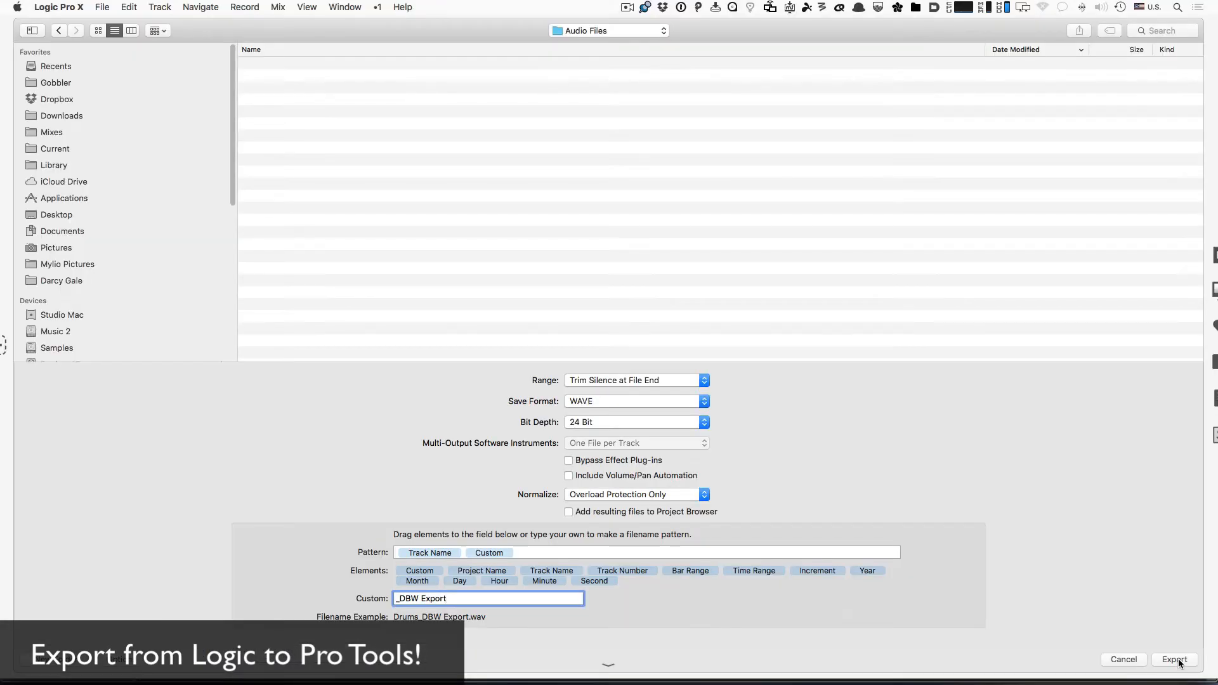
Start exporting all Logic tracks as 24-bit WAVE stems named with '_DBW Export'
click(1172, 659)
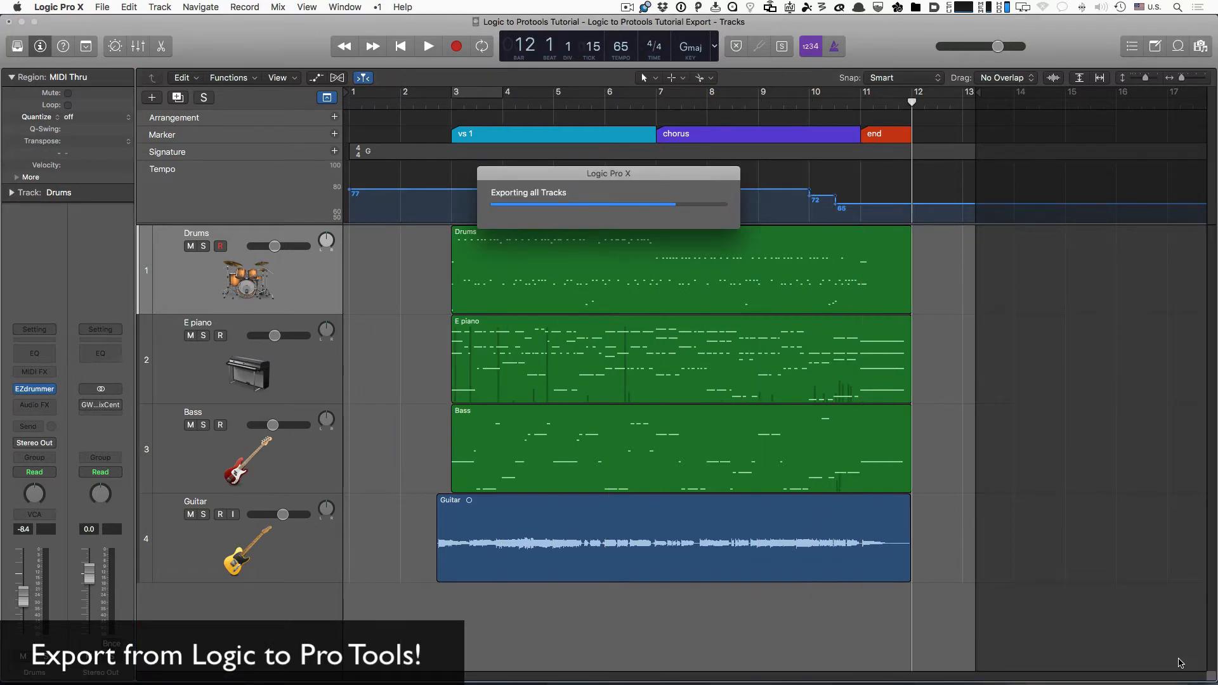
Export the MIDI file into the Logic to Protools Tutorial PT folder
click(74, 11)
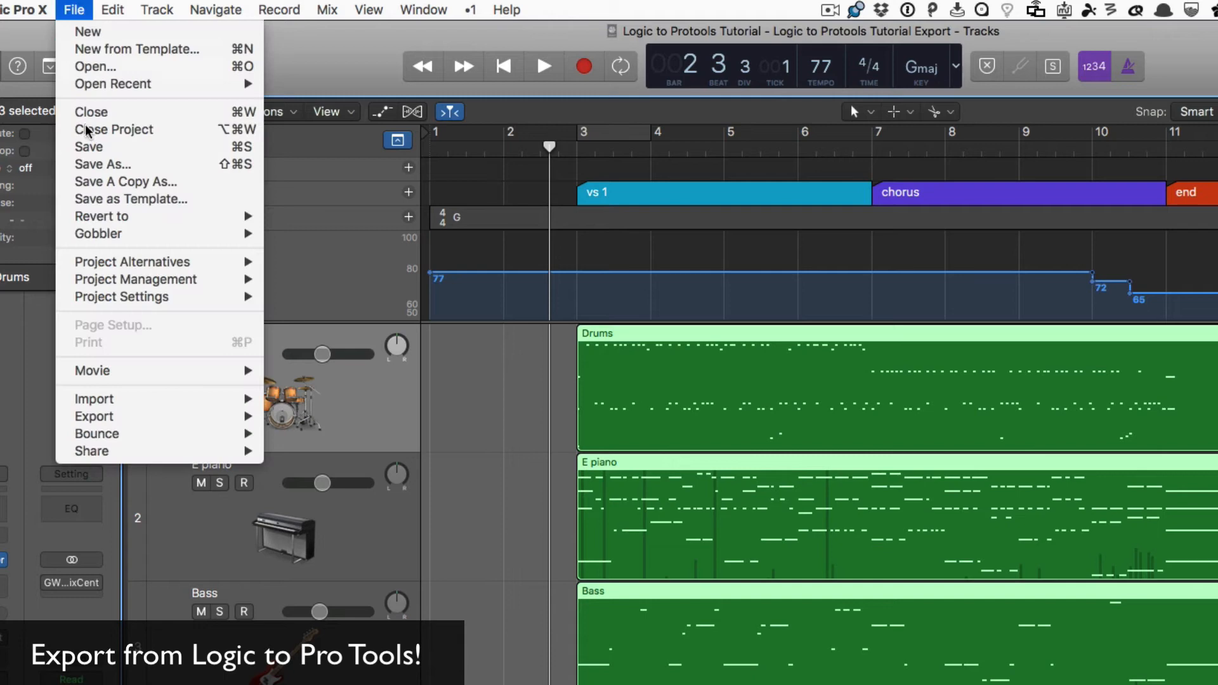
mouse_move(92, 416)
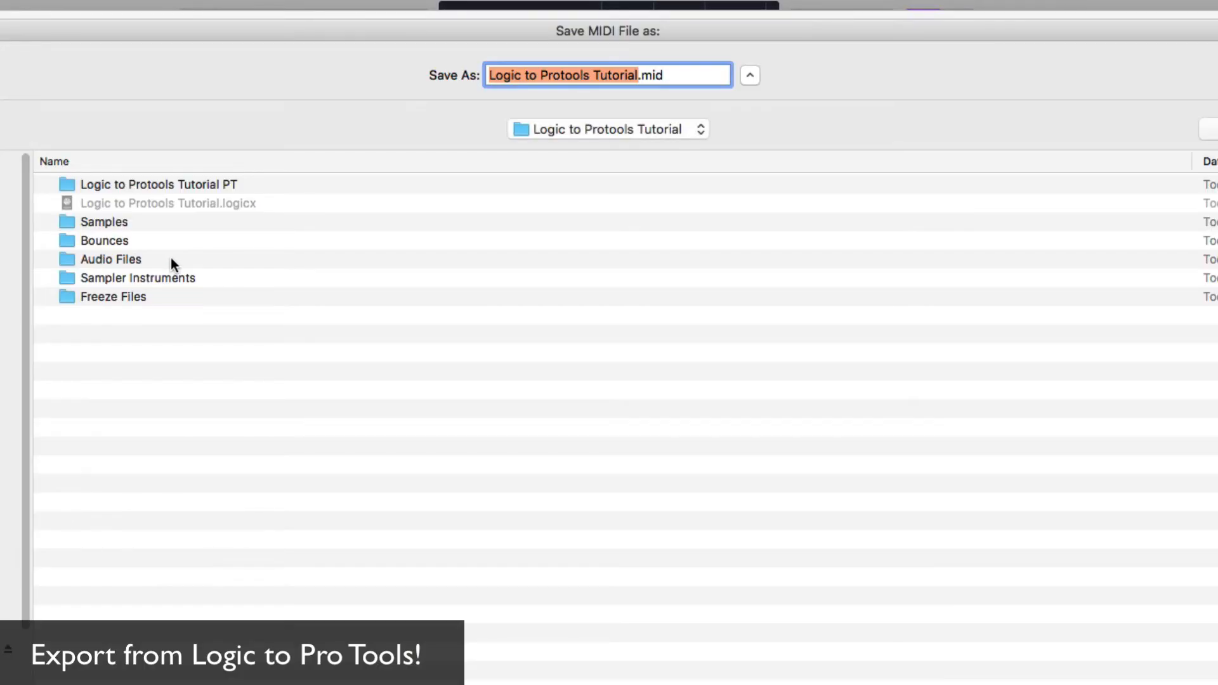
click(160, 185)
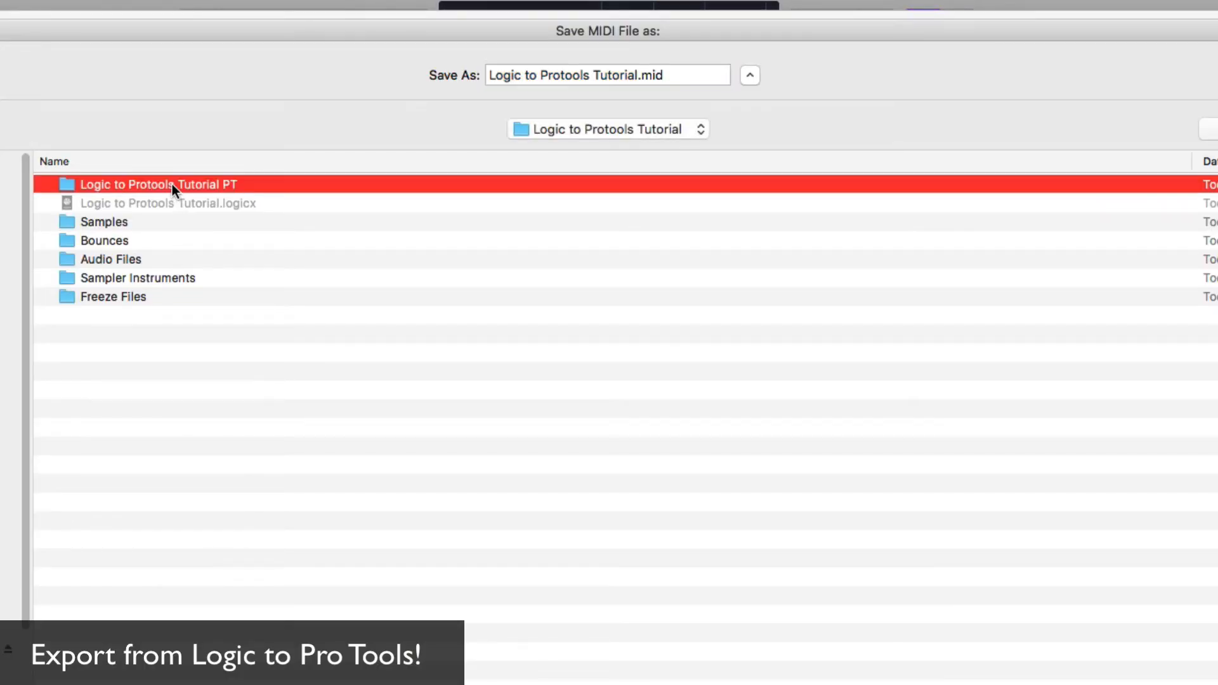
double_click(156, 184)
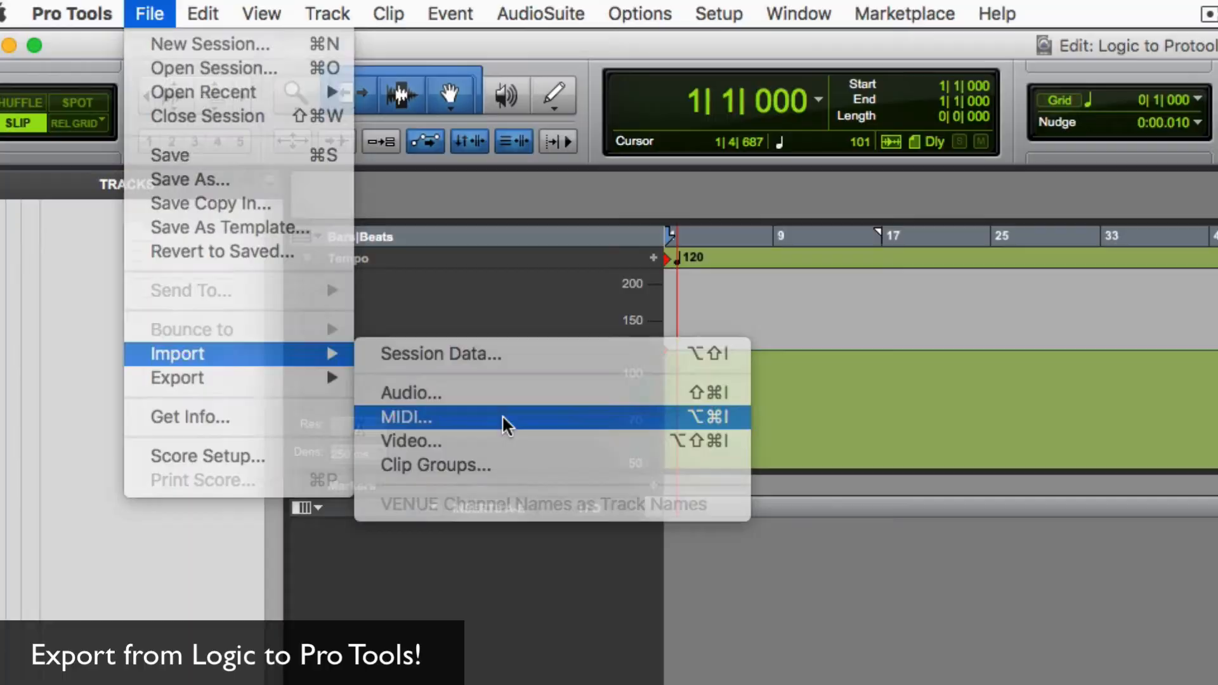
Import the exported MIDI onto new tracks with its tempo map and key signature
click(405, 418)
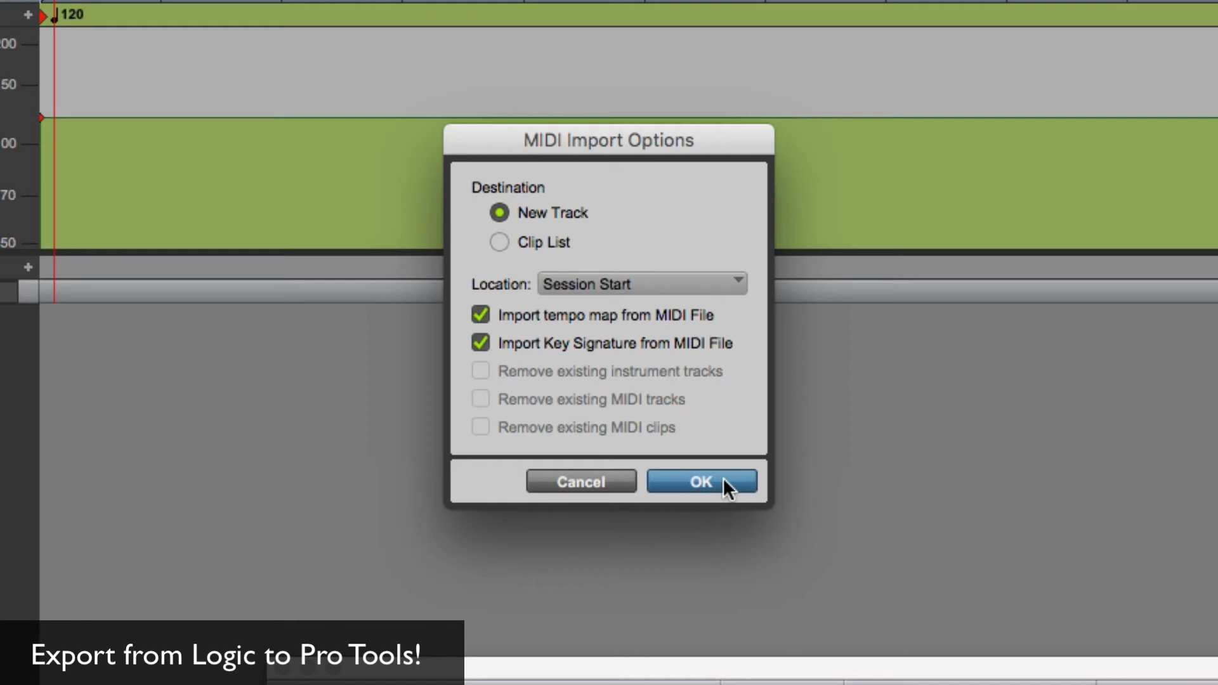
click(700, 481)
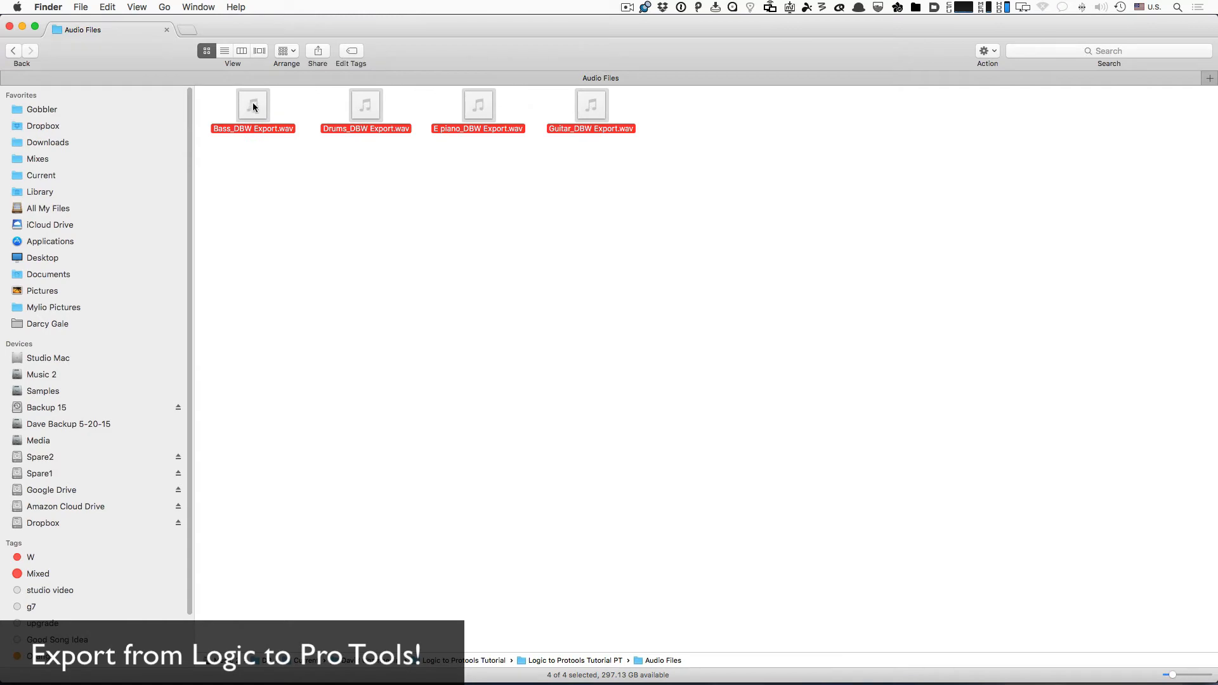
Drag the four '_DBW Export' WAV stems from Audio Files into the Edit window
drag(253, 109, 264, 159)
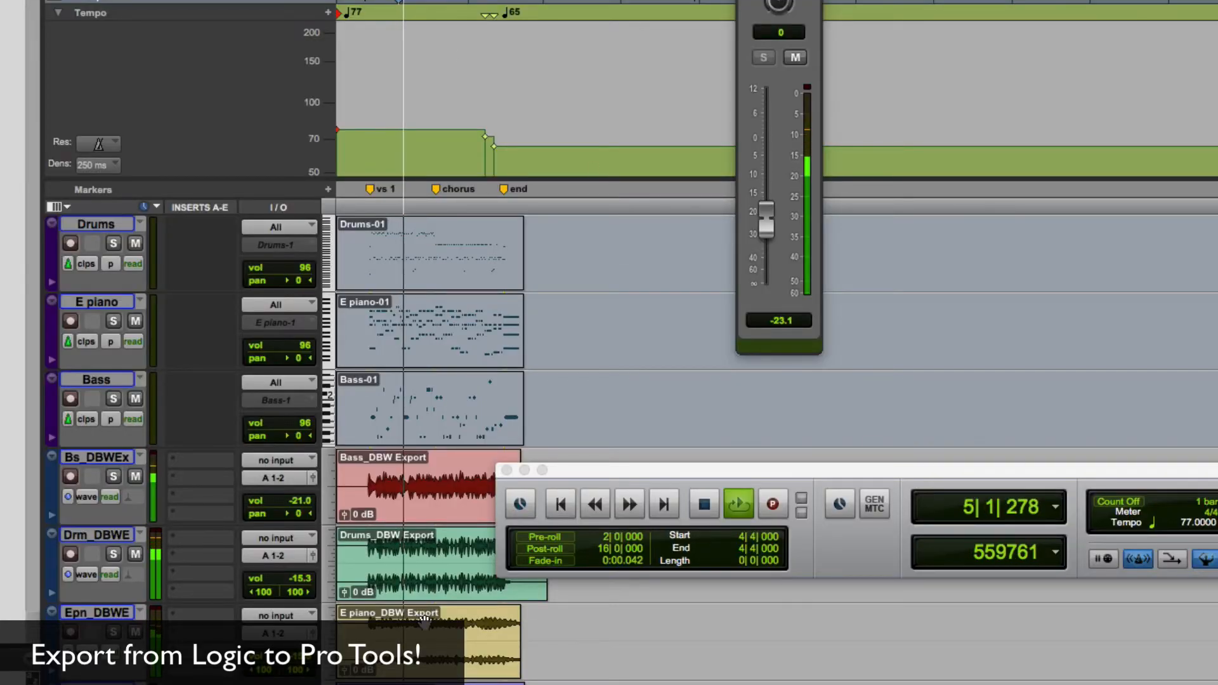
Raise the master fader from -23.1 to about -11.5 during playback
drag(769, 216, 770, 189)
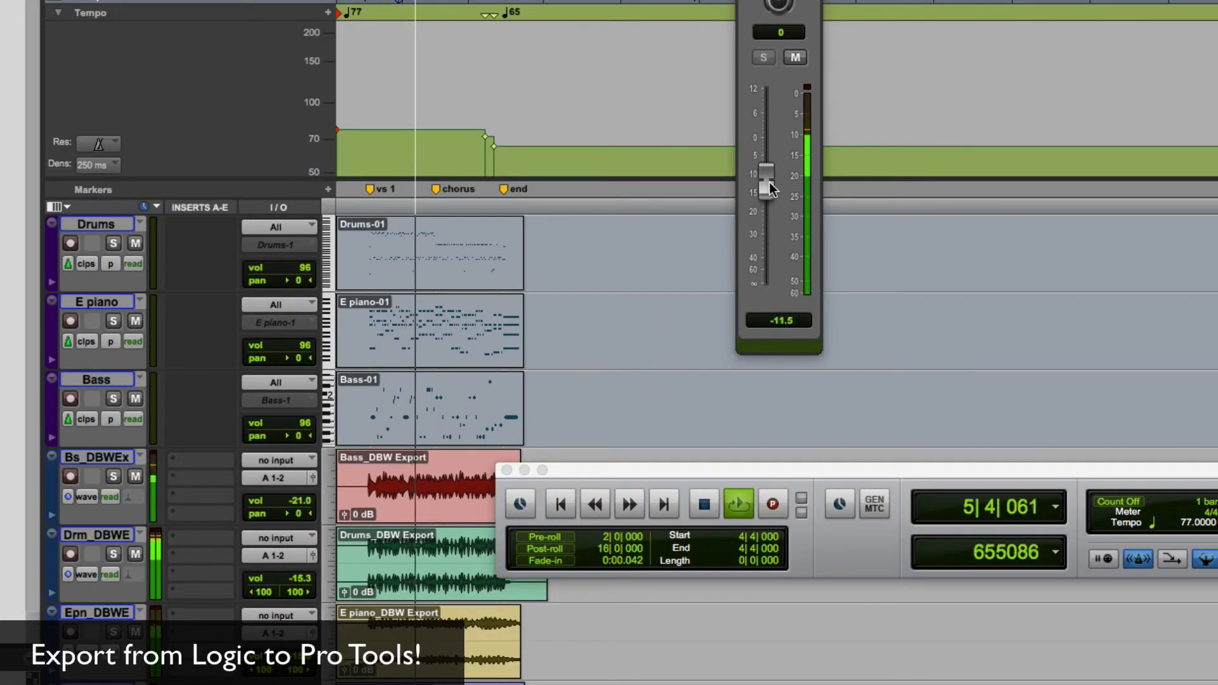